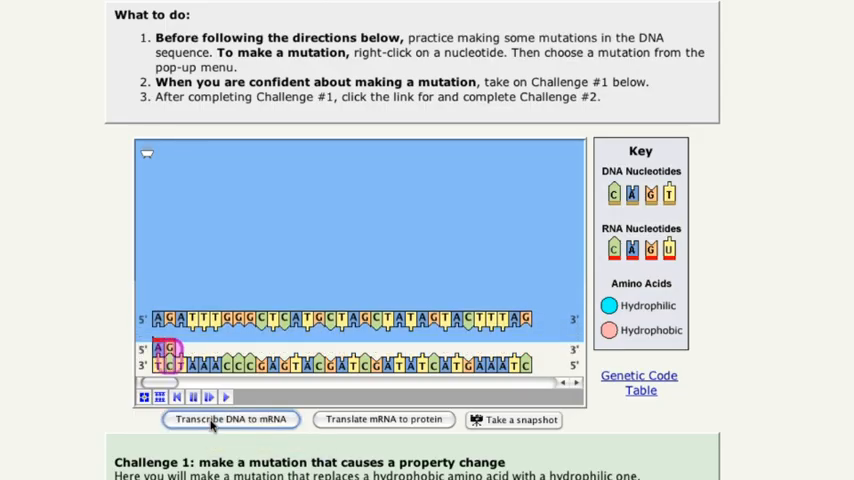
Transcribe the DNA sequence into mRNA, then begin ribosome translation into amino acids
{"action": "left_click", "coordinate": [231, 419]}
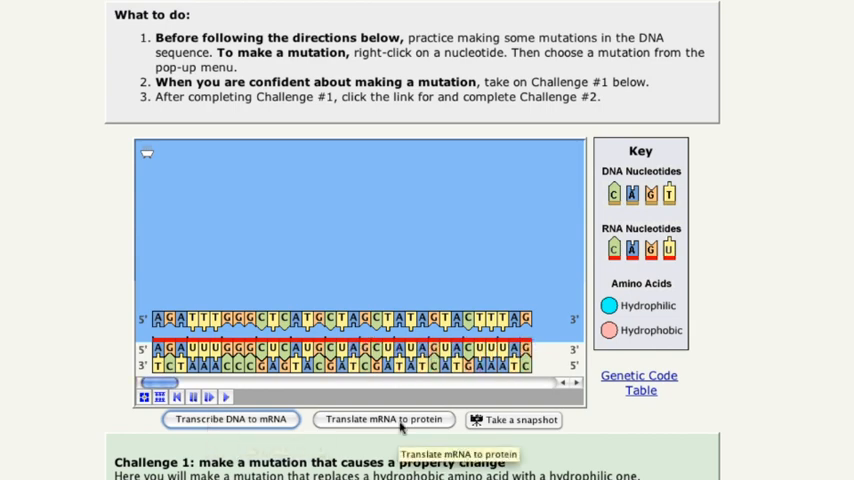
{"action": "left_click", "coordinate": [383, 419]}
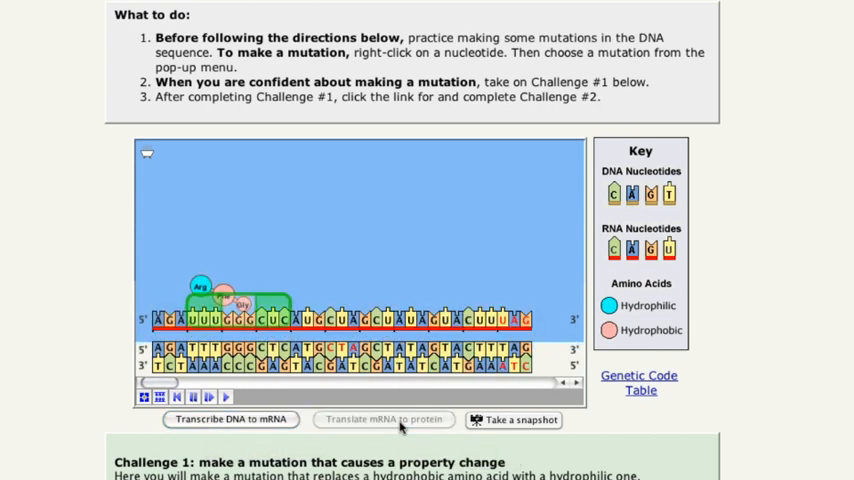